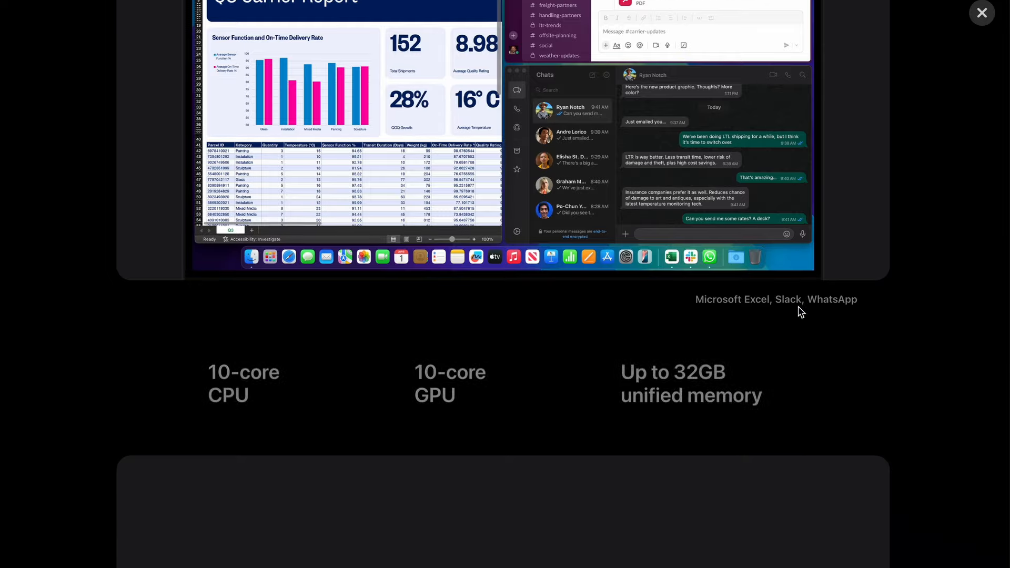
pyautogui.scroll(-3)
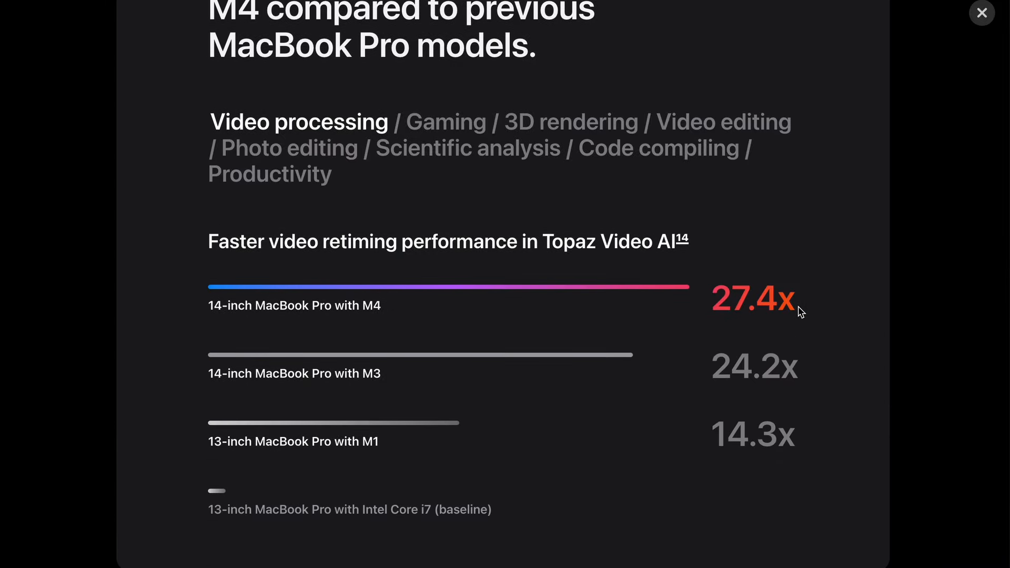